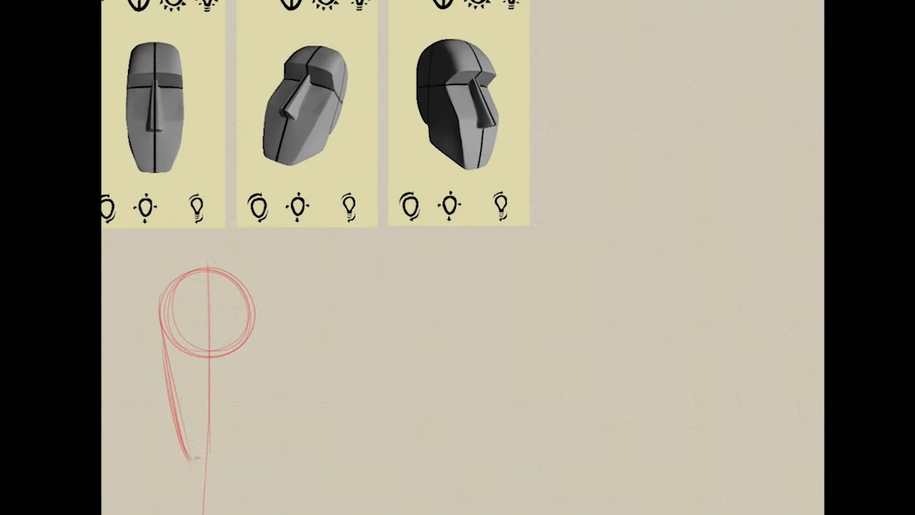
Construct the front head: flat-chinned jaw taper, brow line and centre/nose-base planes.
{"action": "left_click_drag", "start_coordinate": [252, 314], "coordinate": [203, 461]}
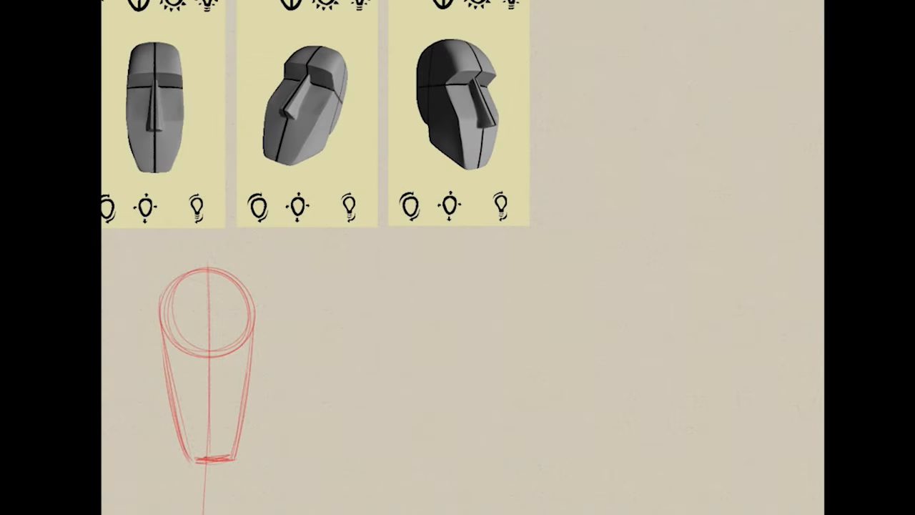
{"action": "left_click_drag", "start_coordinate": [160, 321], "coordinate": [260, 315]}
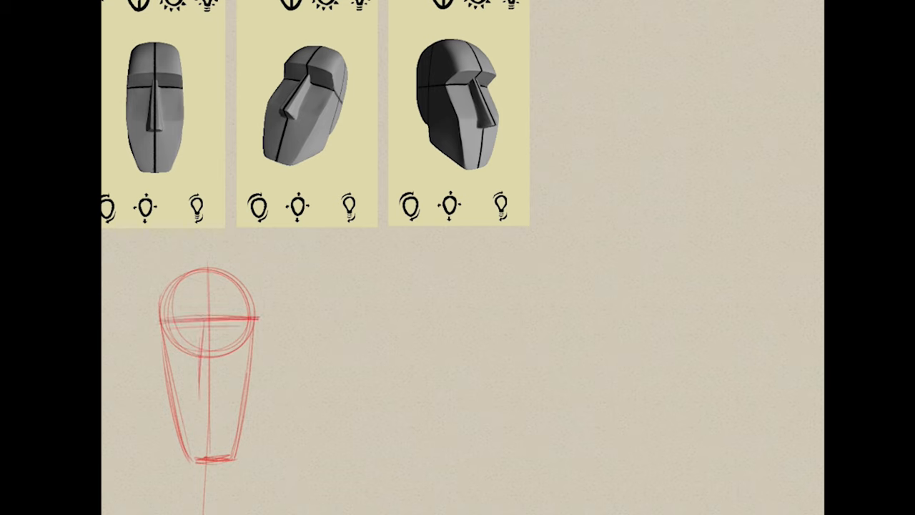
{"action": "left_click_drag", "start_coordinate": [212, 326], "coordinate": [212, 457]}
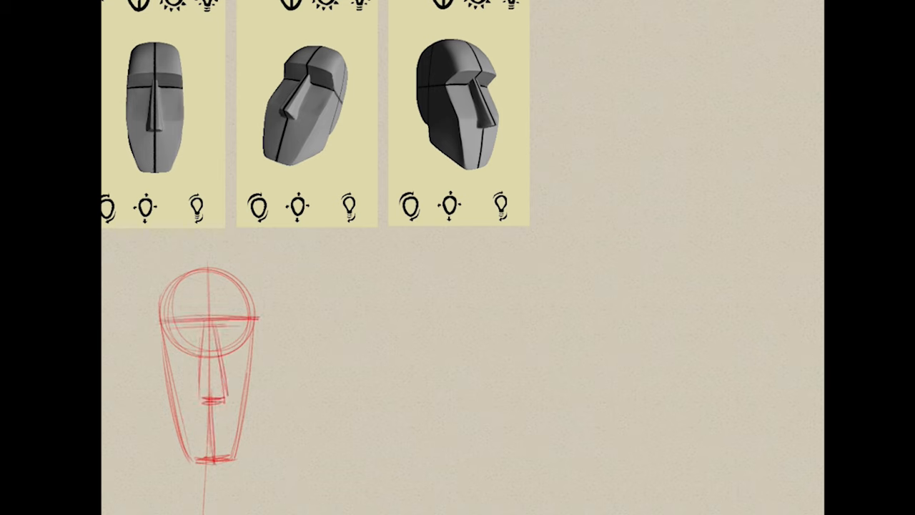
Sketch both eyes on the brow line, the nose down the centre, then mouth and features.
{"action": "left_click_drag", "start_coordinate": [175, 315], "coordinate": [255, 311]}
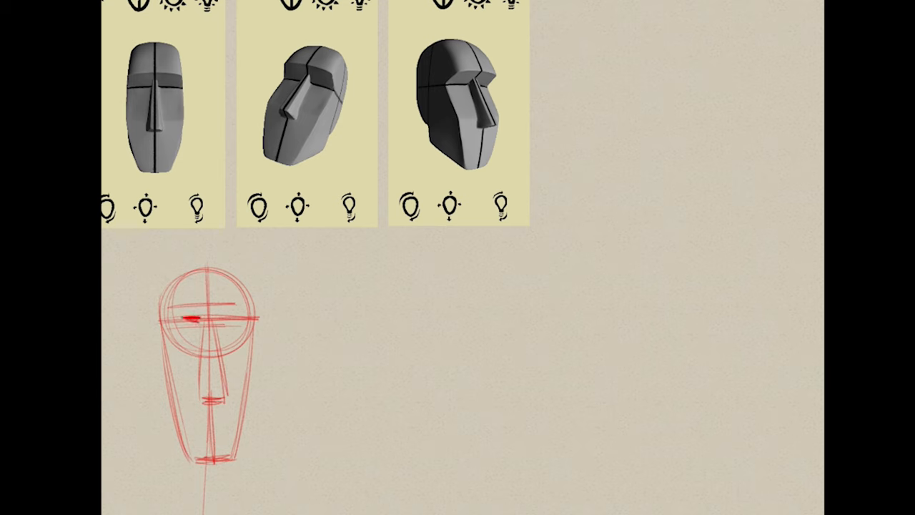
{"action": "left_click_drag", "start_coordinate": [186, 317], "coordinate": [229, 318]}
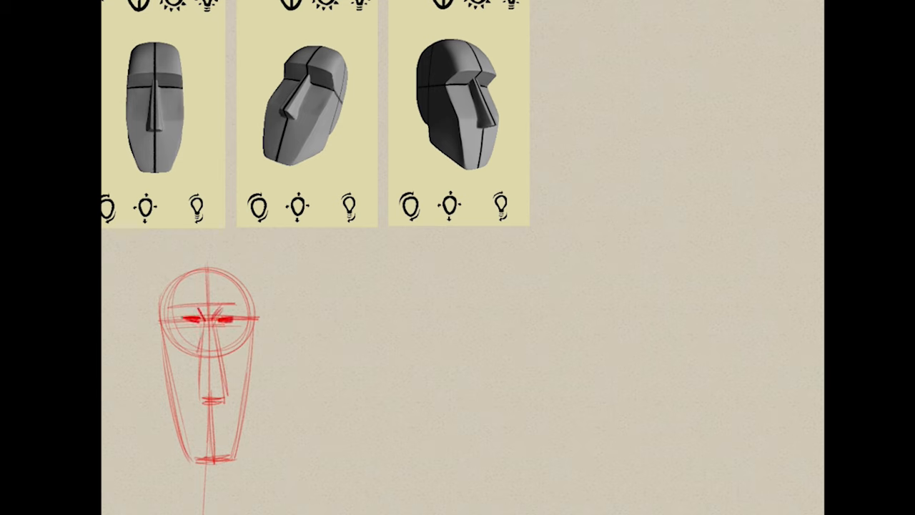
{"action": "left_click_drag", "start_coordinate": [207, 343], "coordinate": [215, 400]}
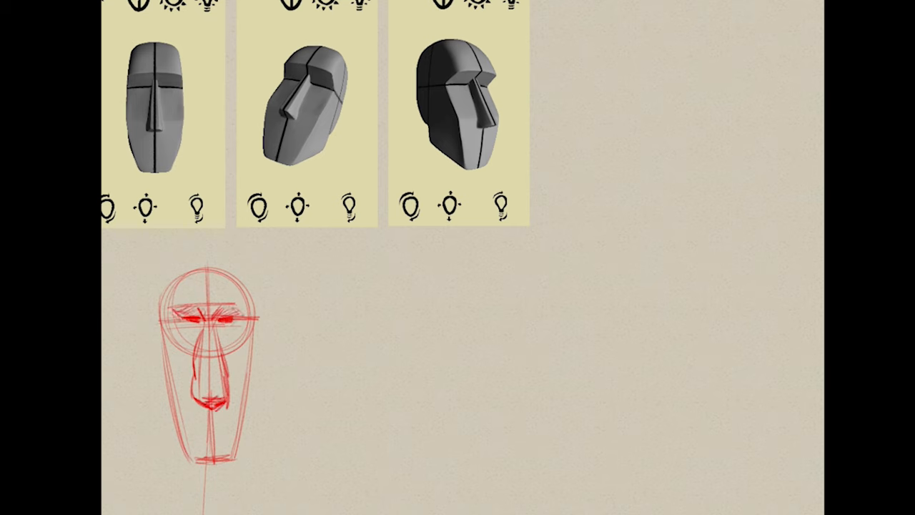
{"action": "left_click_drag", "start_coordinate": [200, 322], "coordinate": [244, 329]}
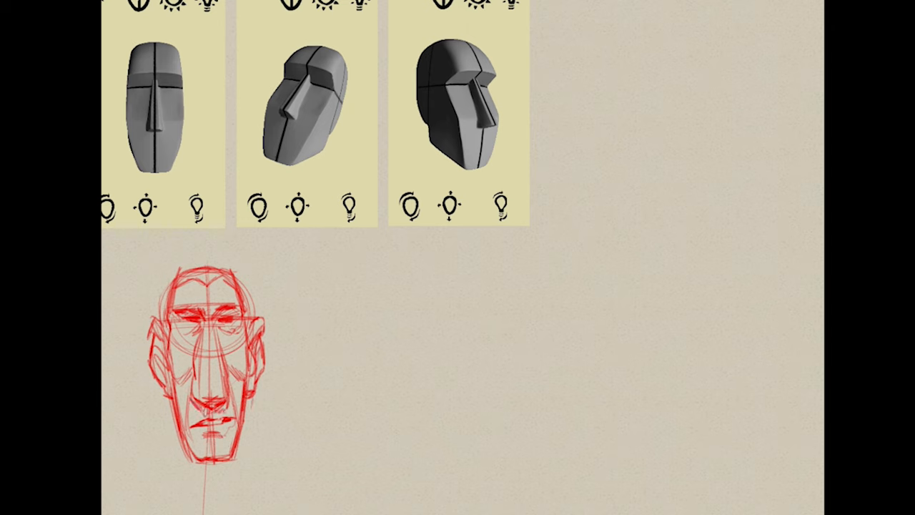
Draw the tilted three-quarter oval with cross-contours, eye sockets, jaw, nose, mouth and neck.
{"action": "left_click_drag", "start_coordinate": [200, 422], "coordinate": [221, 429]}
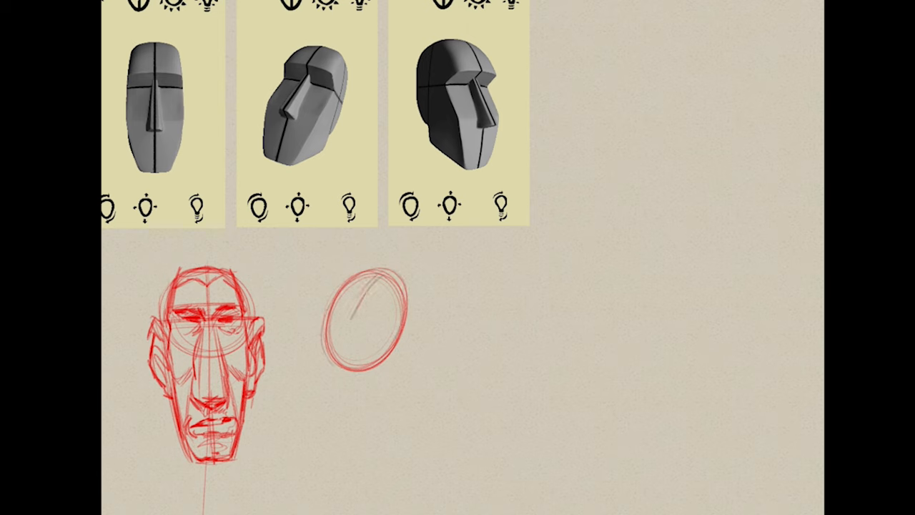
{"action": "left_click_drag", "start_coordinate": [365, 293], "coordinate": [361, 350]}
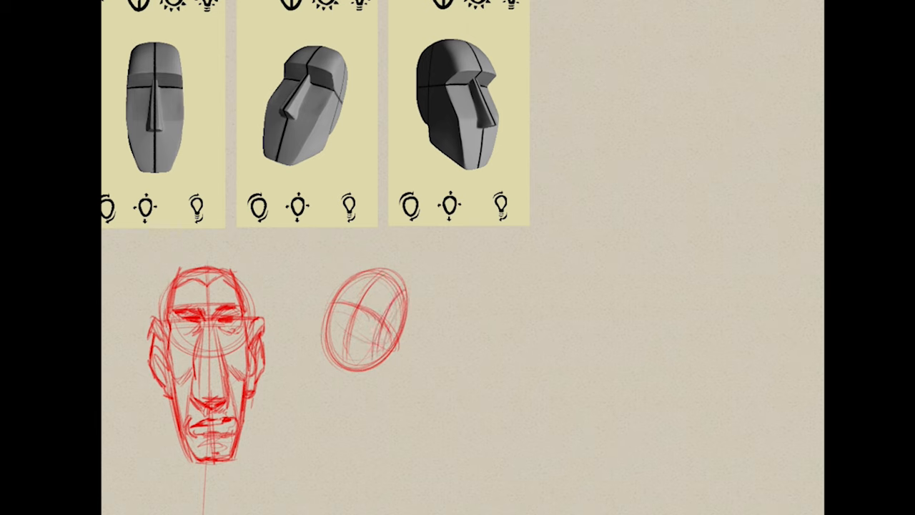
{"action": "left_click_drag", "start_coordinate": [336, 293], "coordinate": [294, 429]}
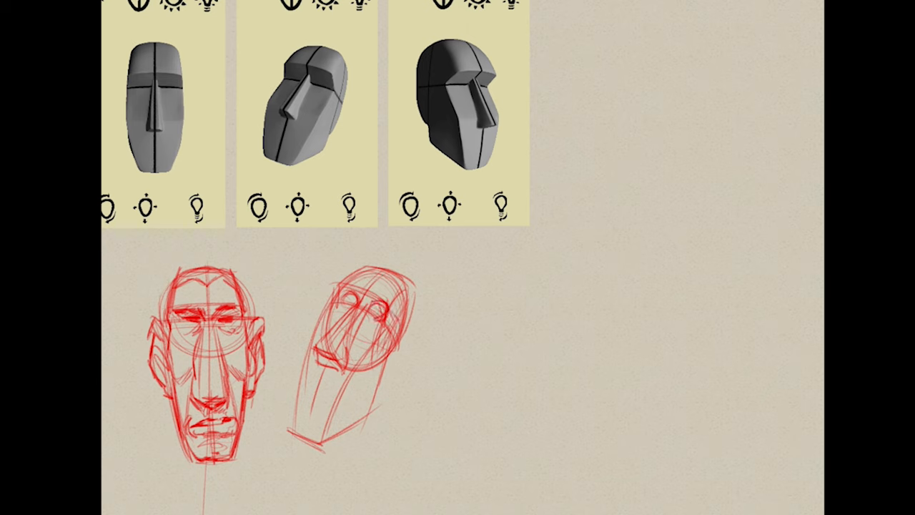
{"action": "left_click_drag", "start_coordinate": [308, 389], "coordinate": [347, 386]}
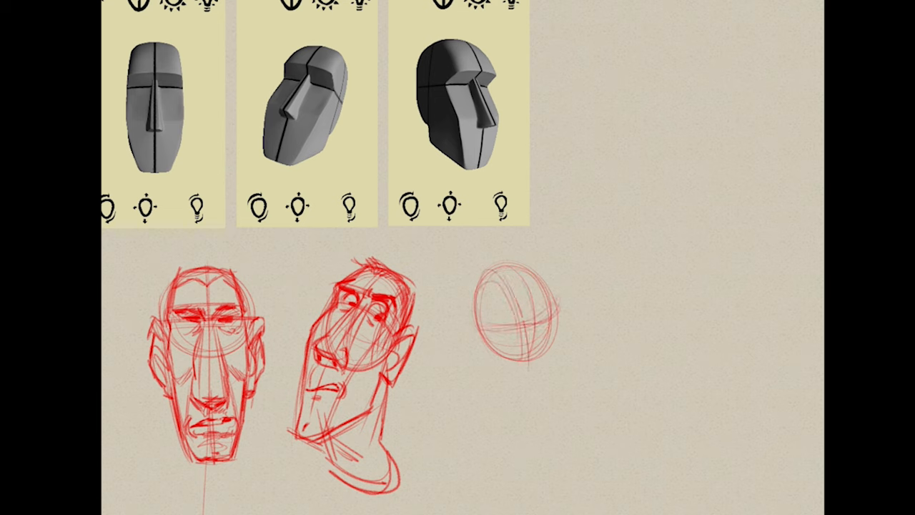
Give the third ball a brow wrap, dropped jaw and neck, profile eye, nose, mouth and chin.
{"action": "left_click_drag", "start_coordinate": [500, 315], "coordinate": [558, 308]}
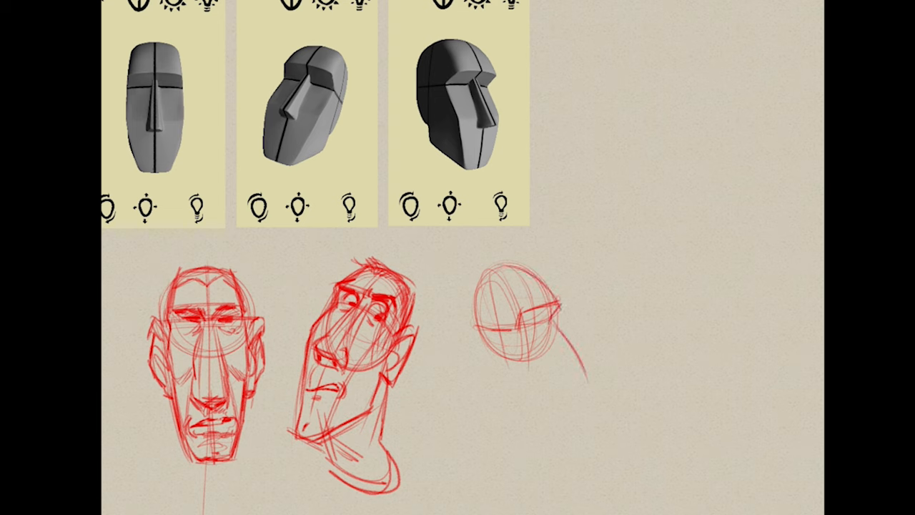
{"action": "left_click_drag", "start_coordinate": [550, 336], "coordinate": [565, 444]}
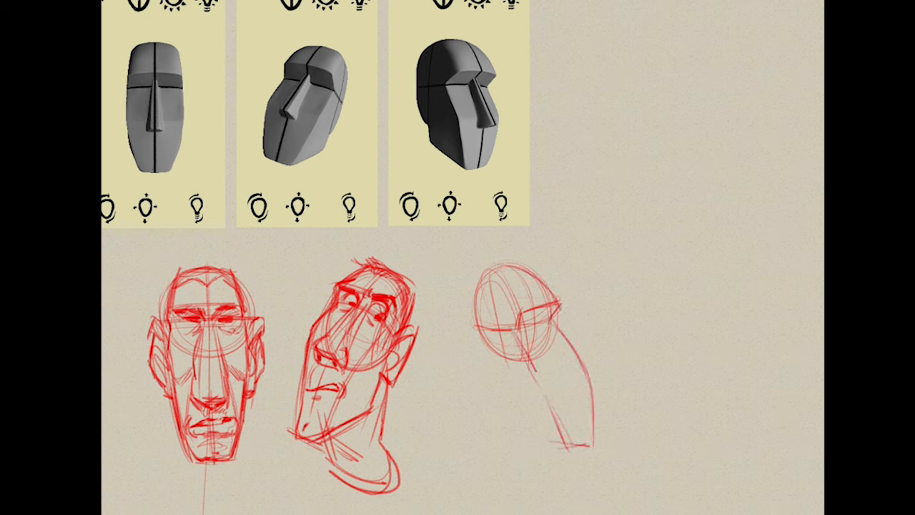
{"action": "left_click_drag", "start_coordinate": [493, 350], "coordinate": [579, 446]}
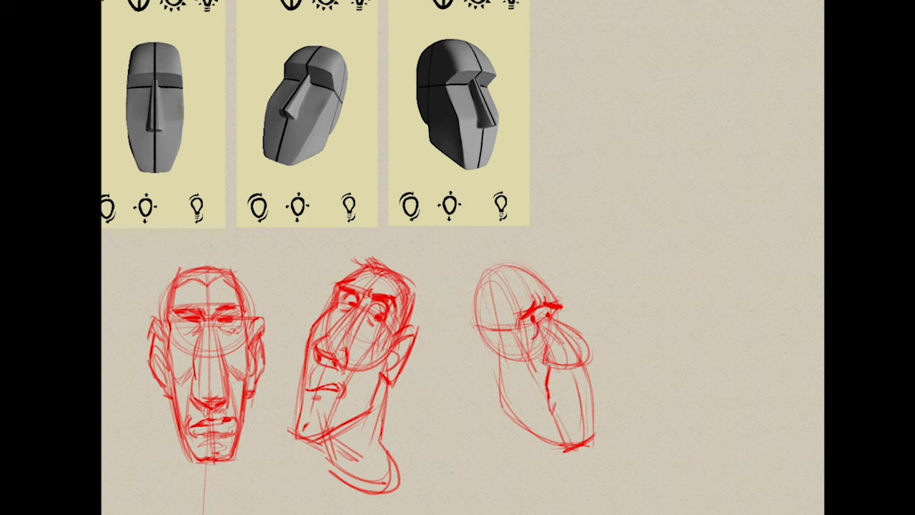
{"action": "left_click_drag", "start_coordinate": [555, 372], "coordinate": [593, 400]}
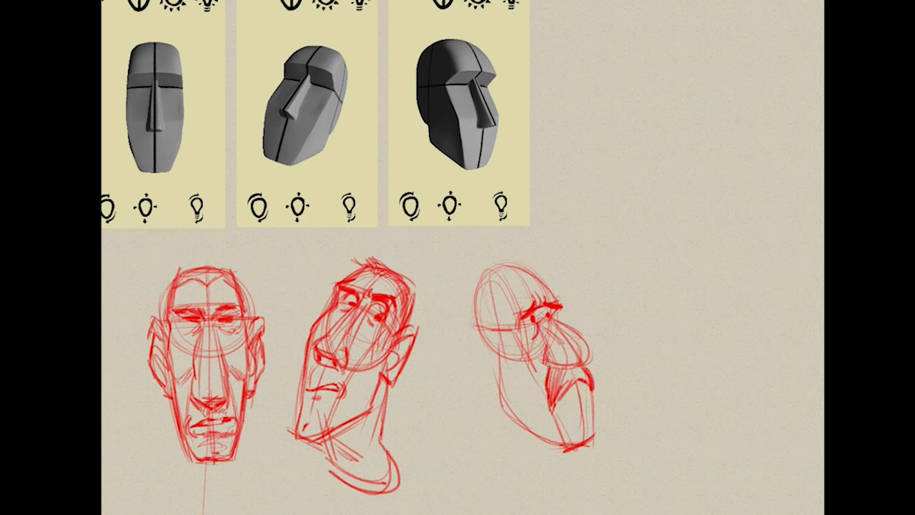